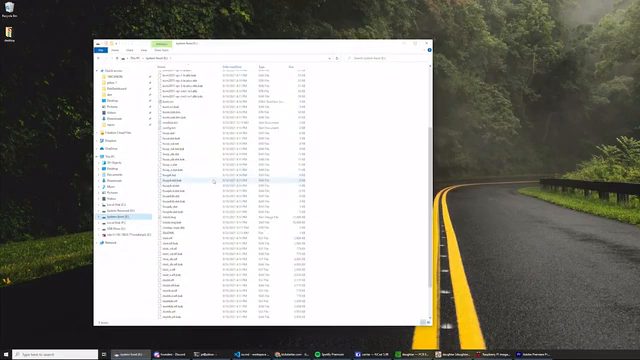
Choose the 'Use custom' operating system option so a file picker opens for the image
scroll(down, 3)
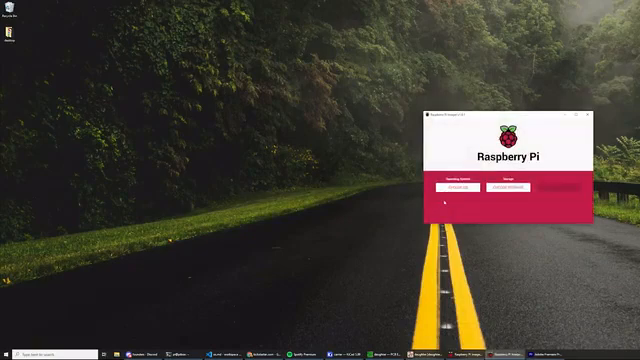
click(470, 188)
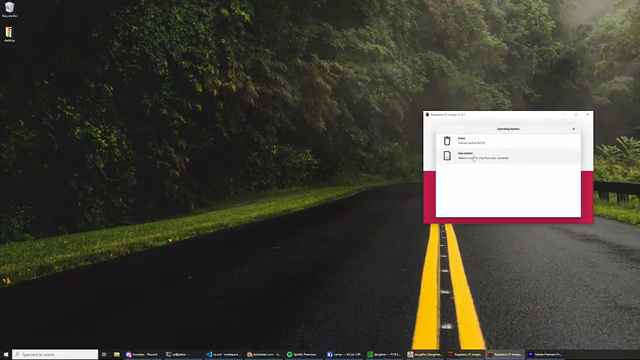
click(450, 156)
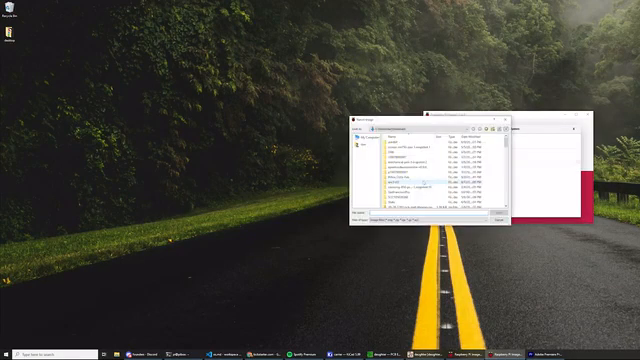